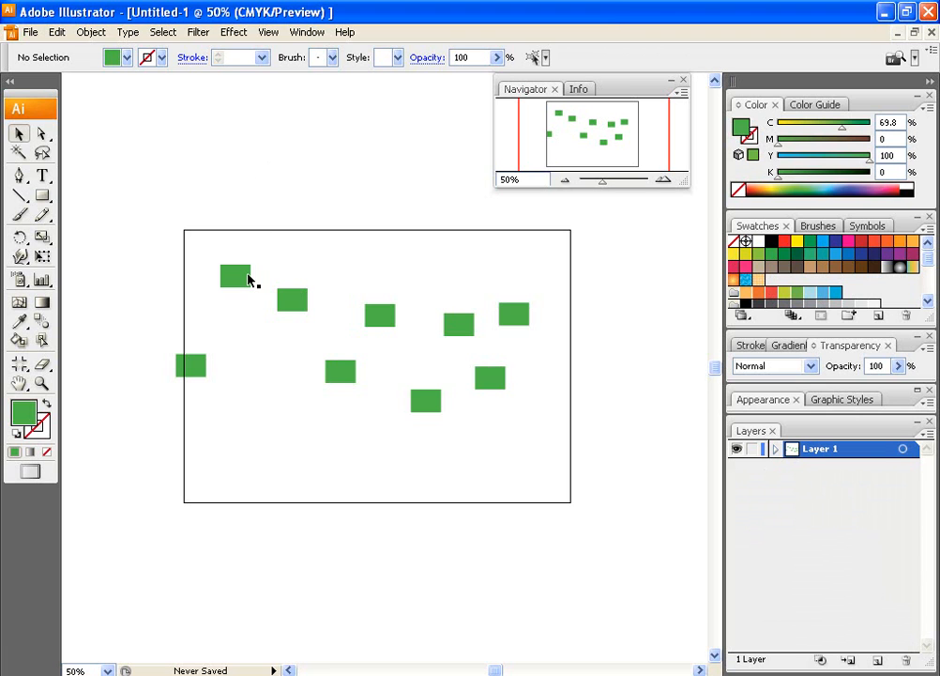
pyautogui.moveTo(307, 32)
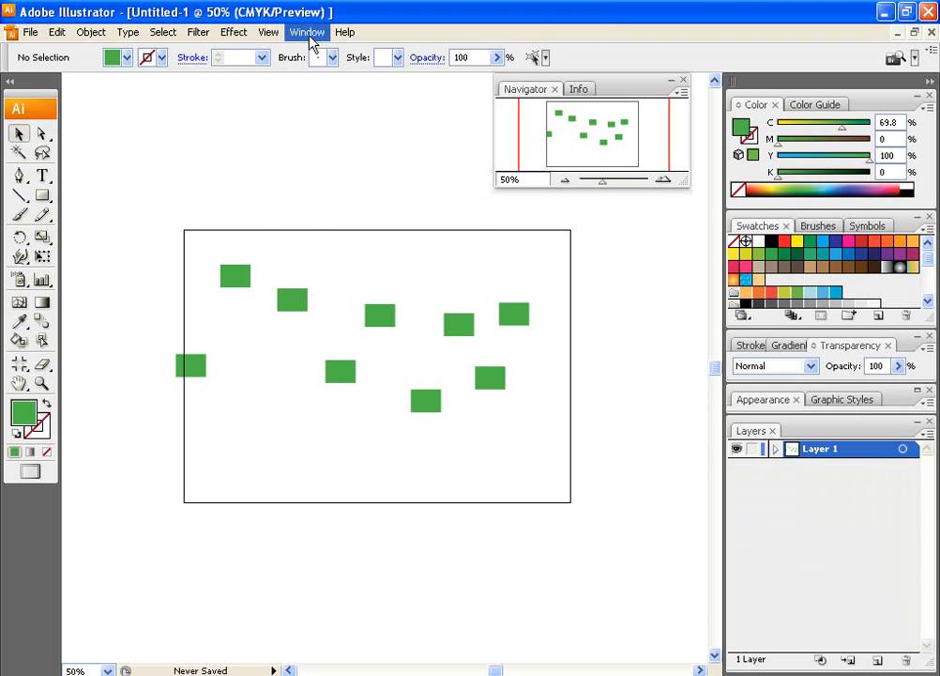
# Step: Open the Align panel from the Window menu
pyautogui.click(306, 31)
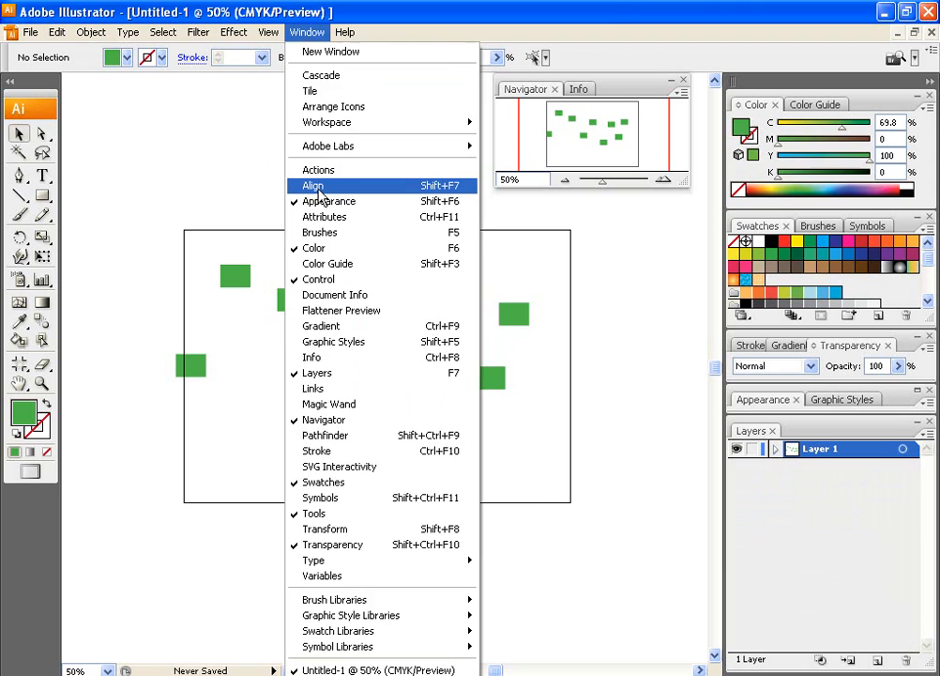
pyautogui.click(312, 185)
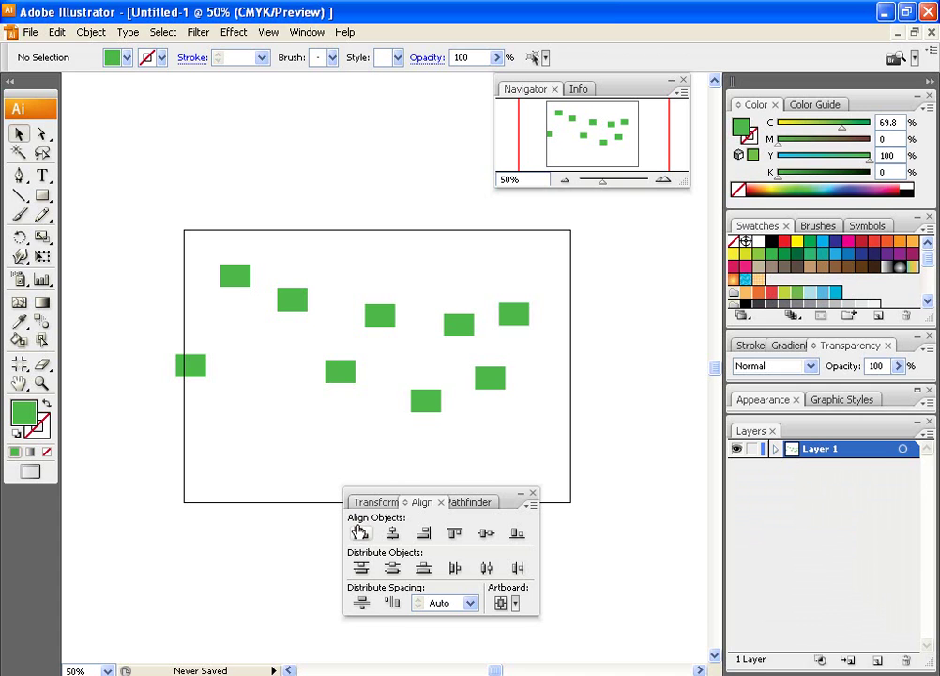
pyautogui.moveTo(361, 533)
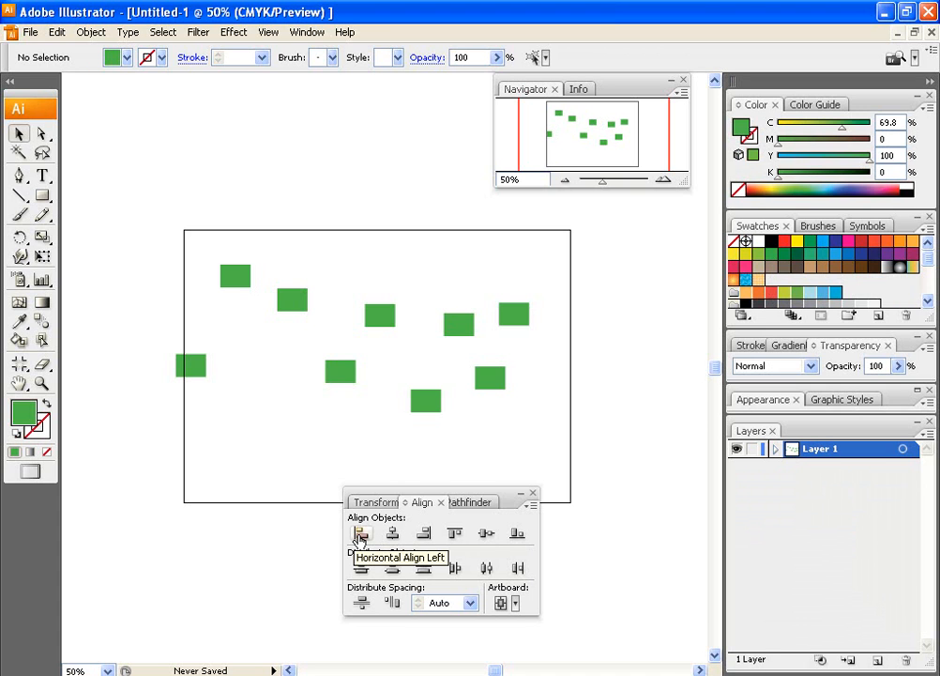
pyautogui.moveTo(392, 537)
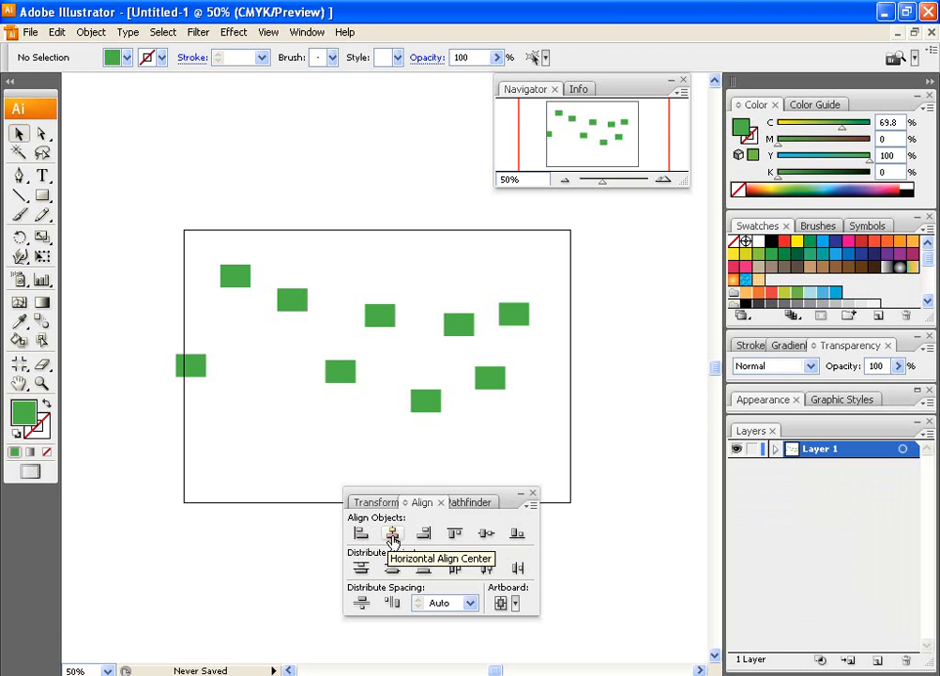
pyautogui.moveTo(421, 533)
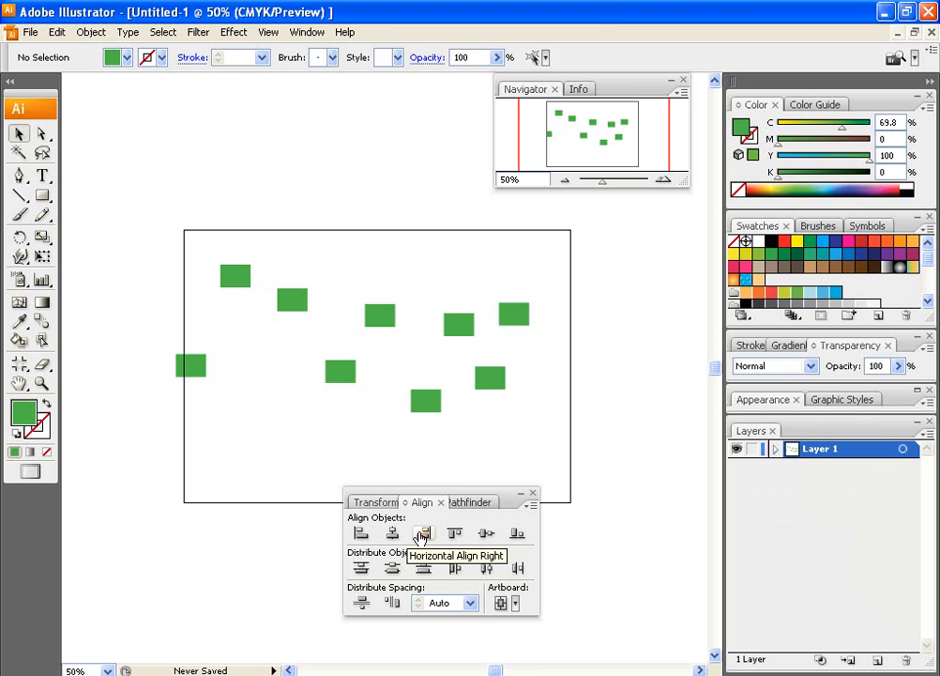
pyautogui.moveTo(454, 533)
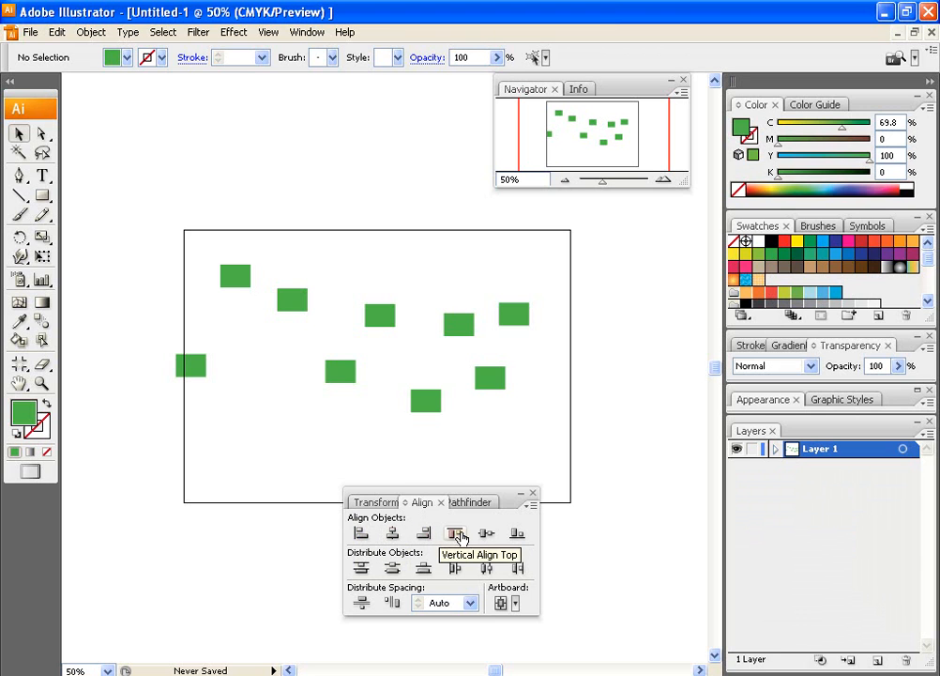
pyautogui.moveTo(485, 533)
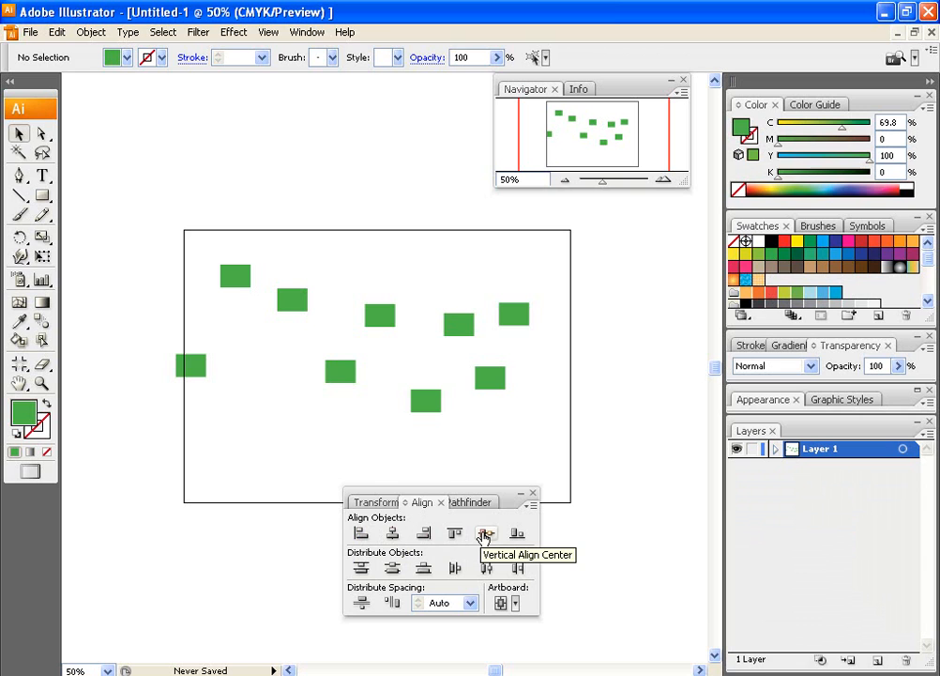
pyautogui.moveTo(516, 533)
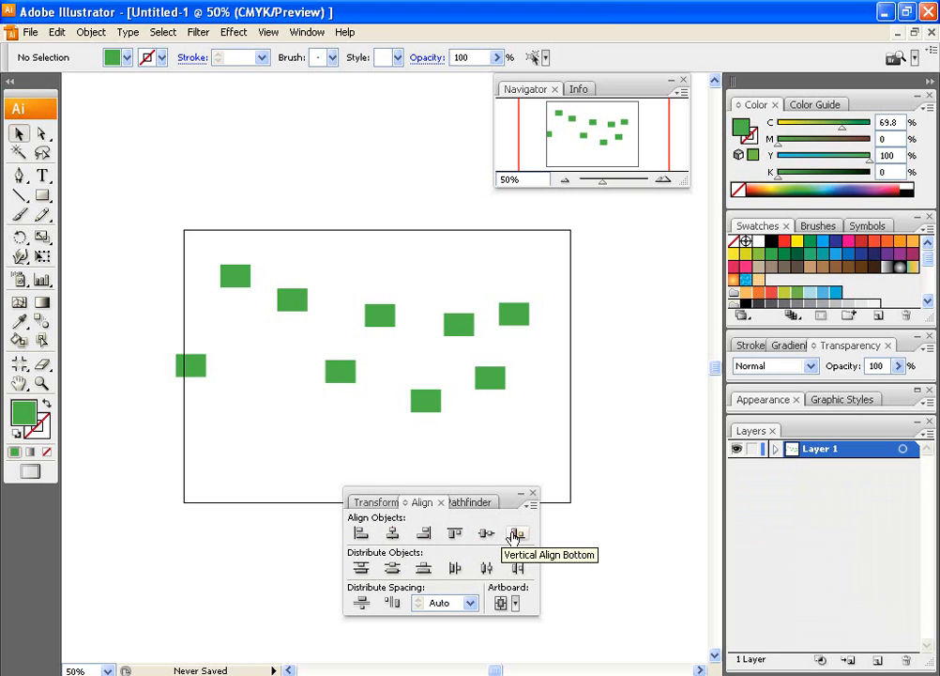
pyautogui.moveTo(451, 241)
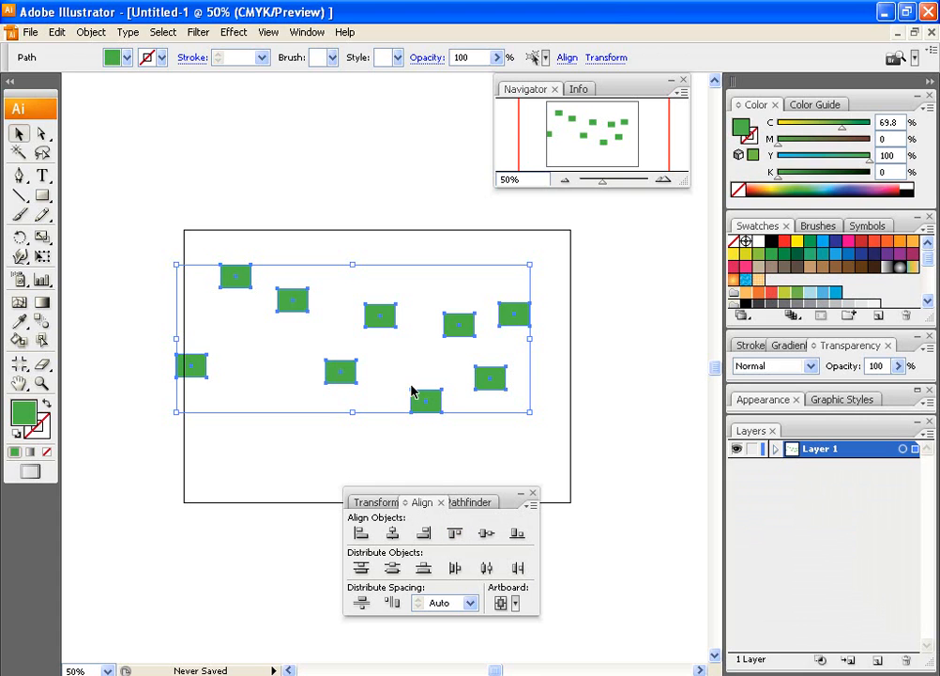
# Step: Apply Vertical Align Bottom so all ten rectangles share one bottom edge
pyautogui.click(517, 533)
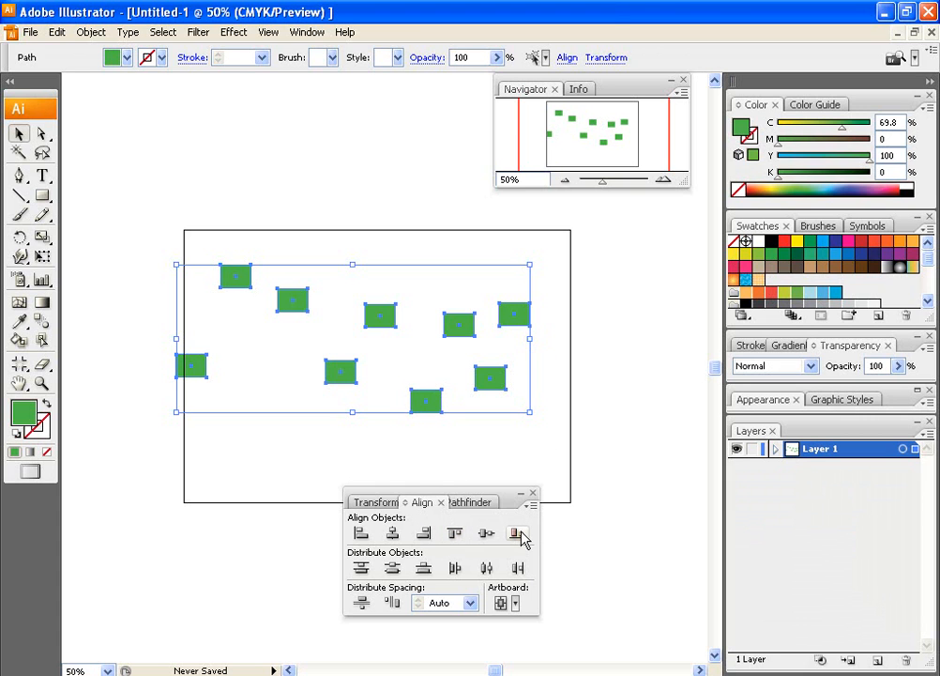
pyautogui.moveTo(519, 533)
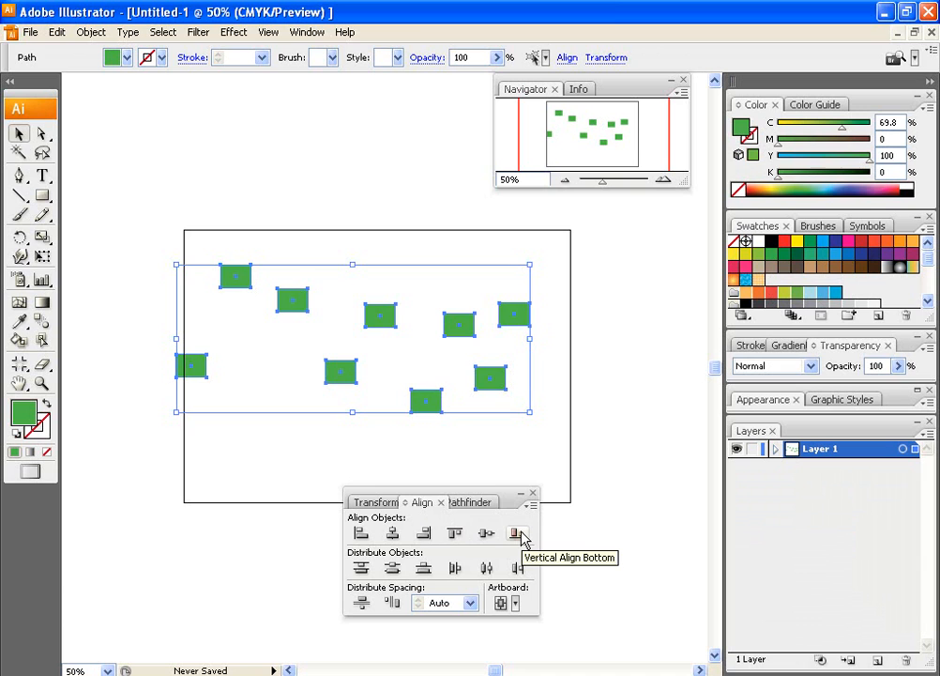
pyautogui.click(518, 533)
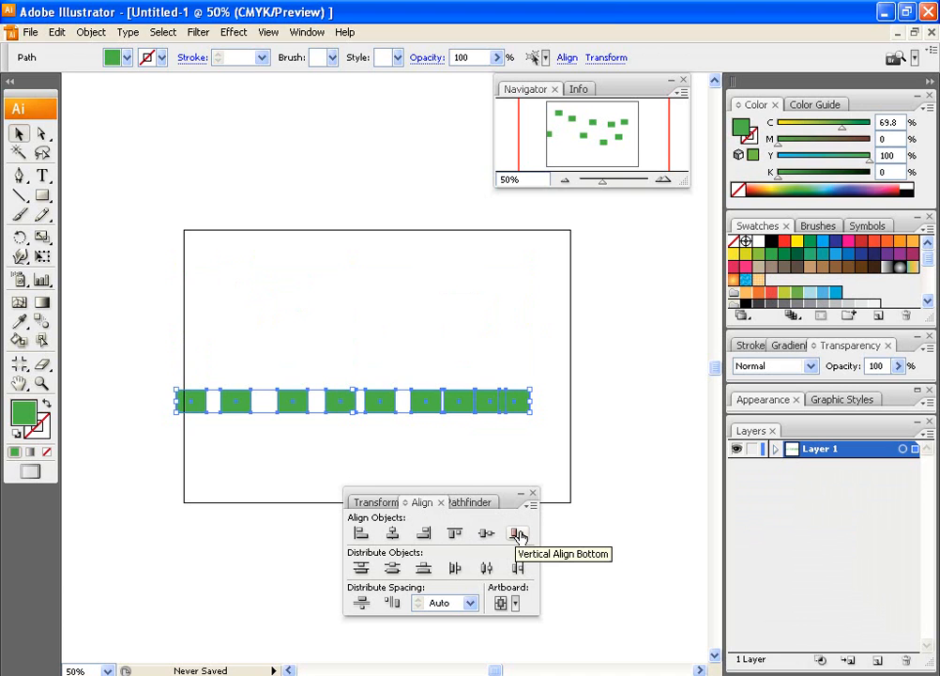
pyautogui.click(519, 533)
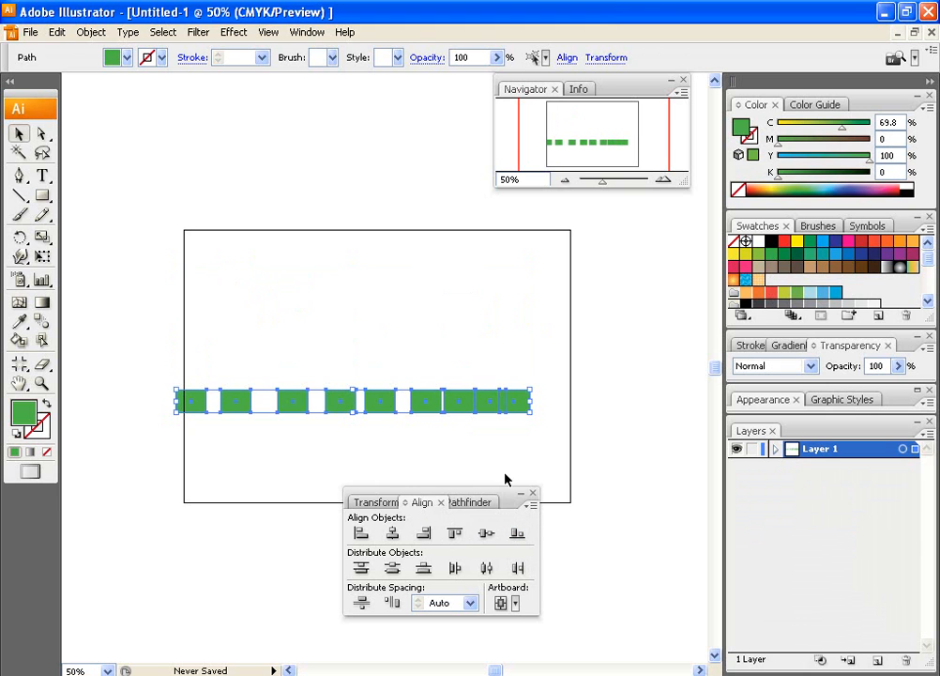
pyautogui.moveTo(517, 533)
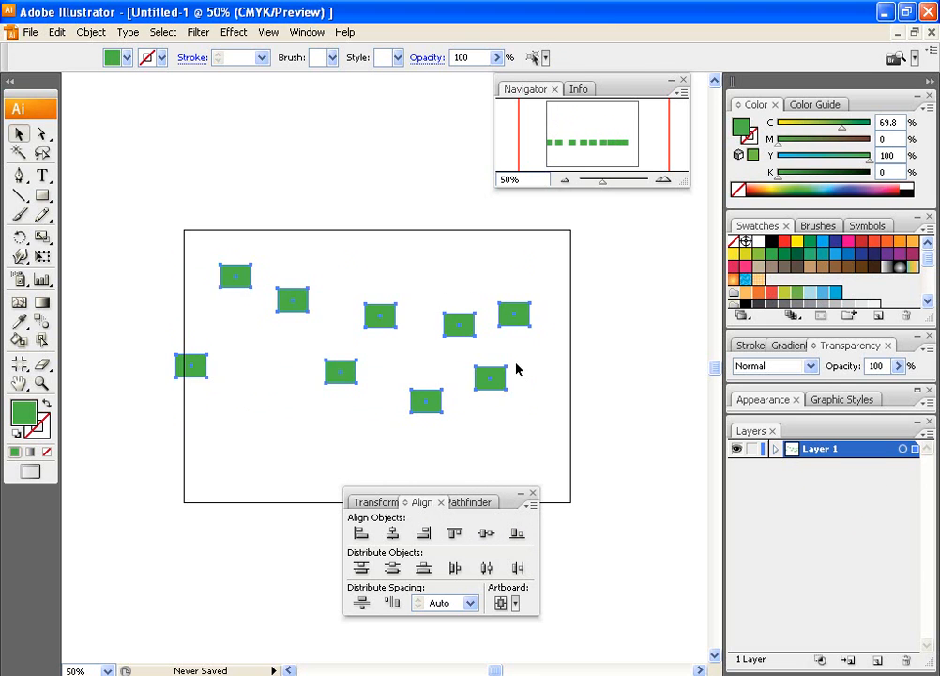
# Step: Drag a right-hand rectangle further right past the artboard edge and reselect all ten
pyautogui.moveTo(488, 377); pyautogui.dragTo(589, 385)
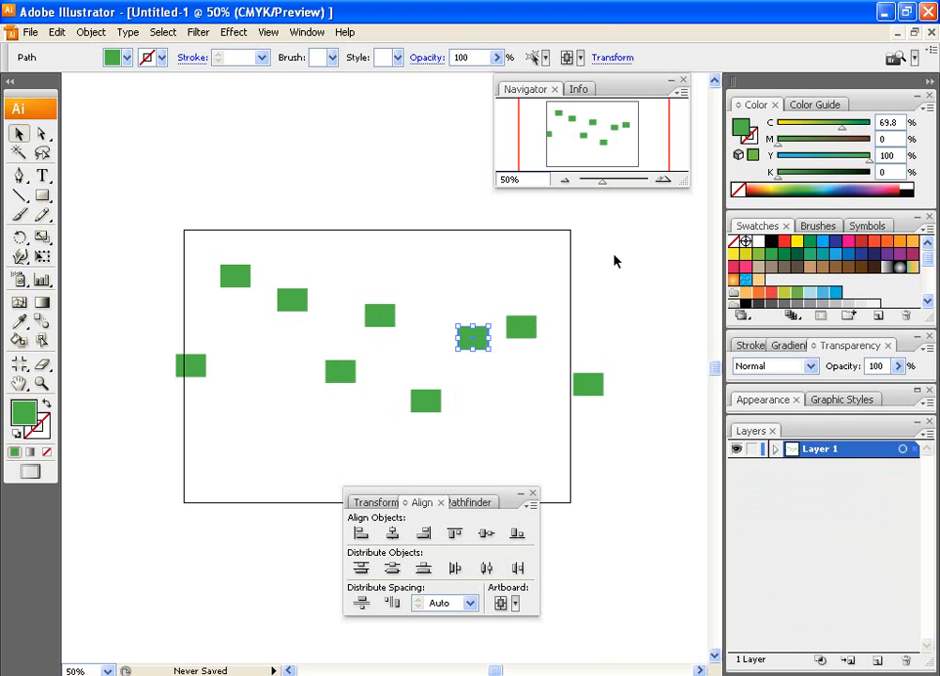
pyautogui.click(518, 533)
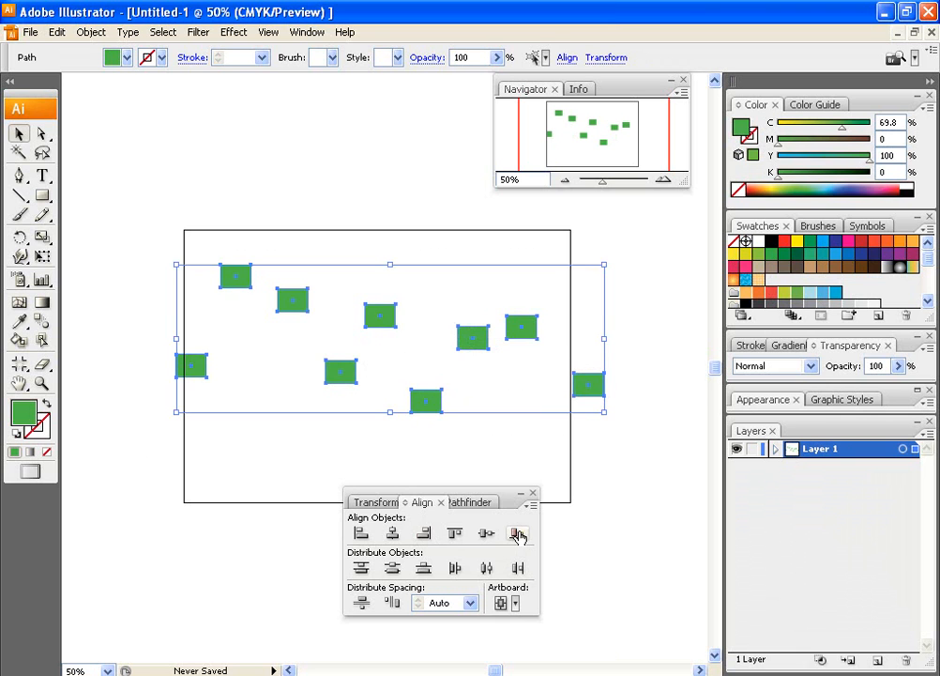
pyautogui.click(517, 533)
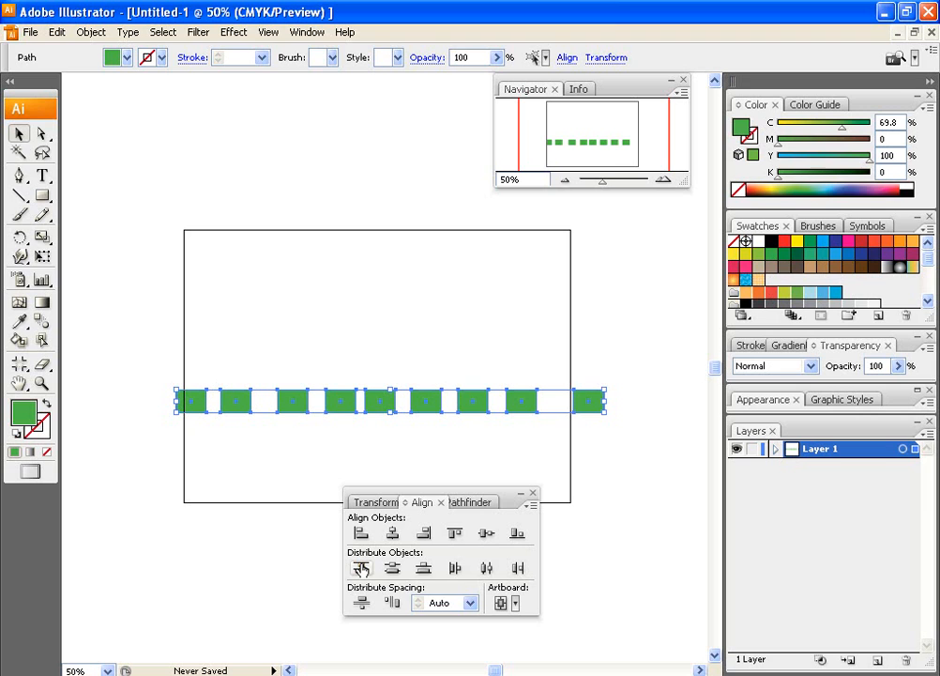
pyautogui.moveTo(362, 568)
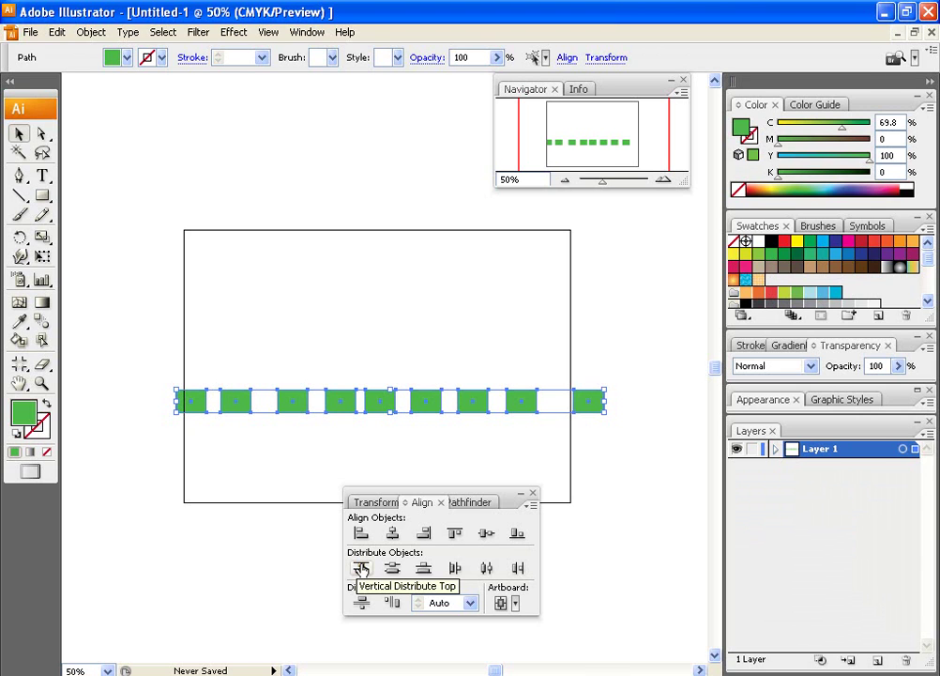
pyautogui.moveTo(392, 568)
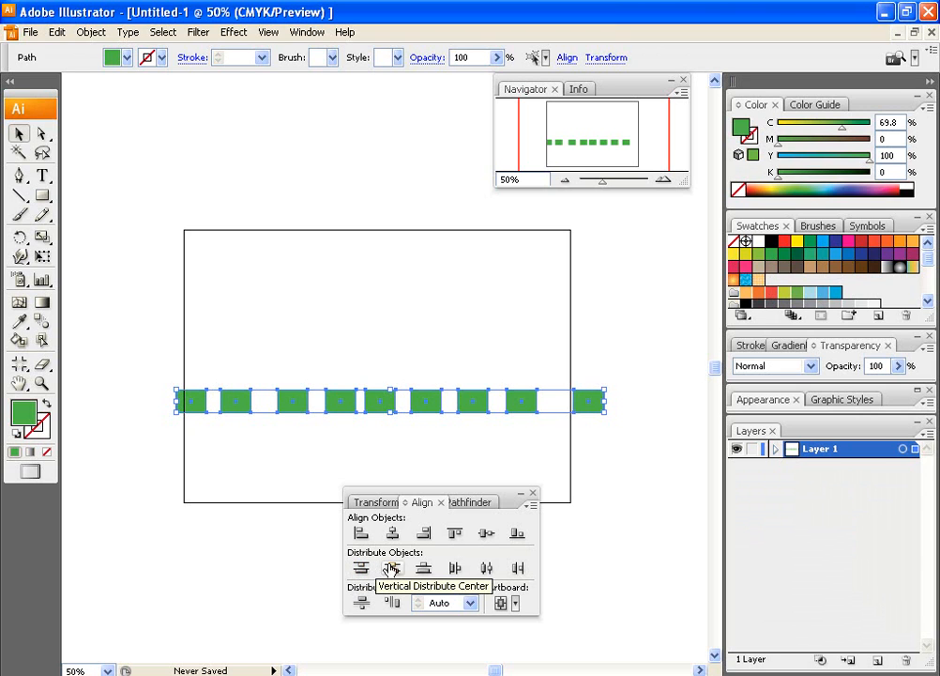
pyautogui.moveTo(454, 568)
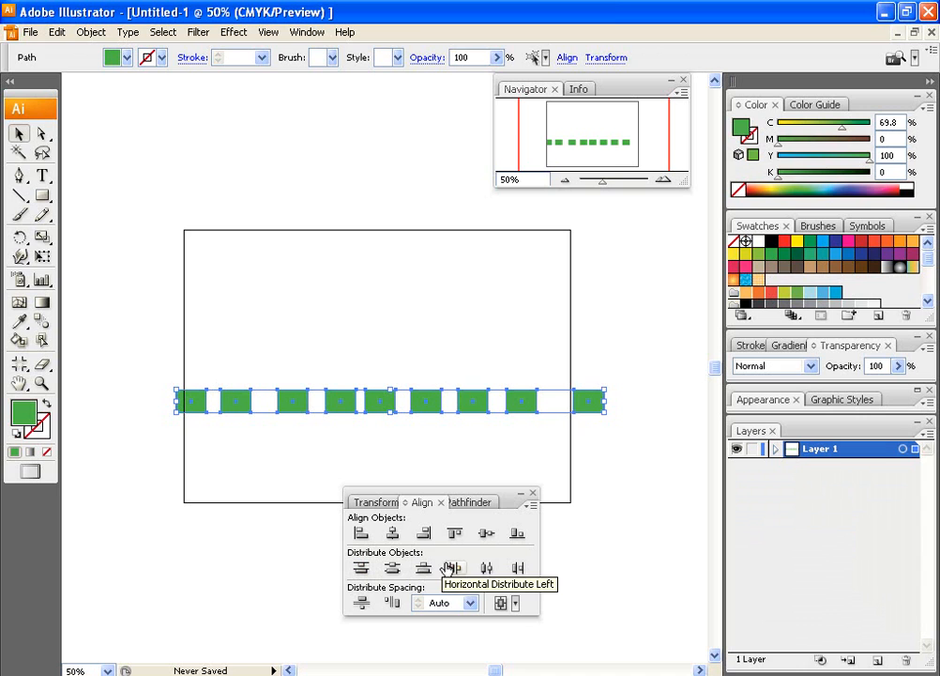
pyautogui.moveTo(486, 567)
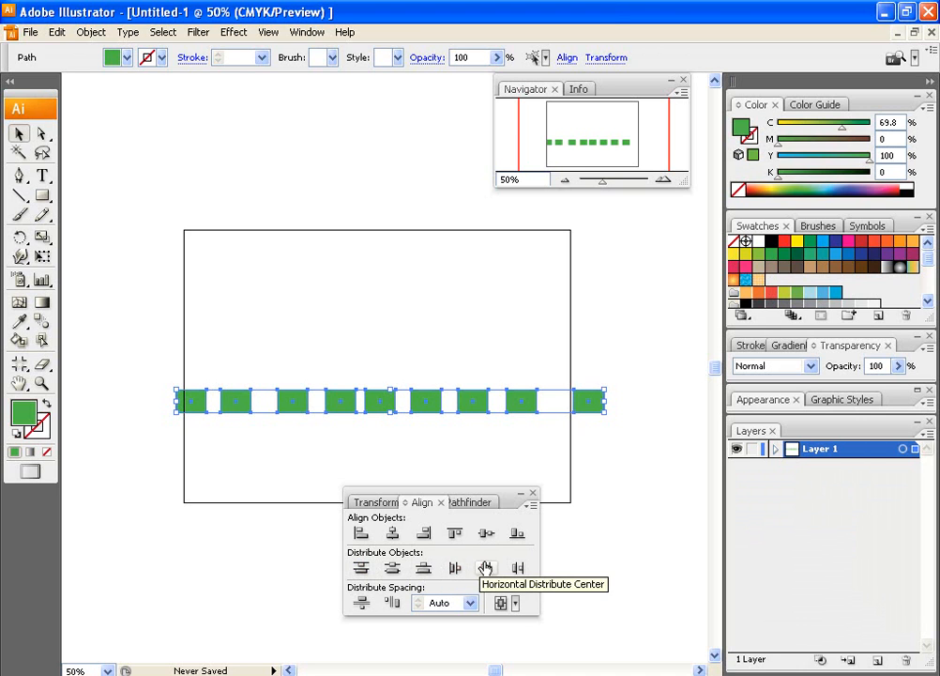
pyautogui.moveTo(517, 567)
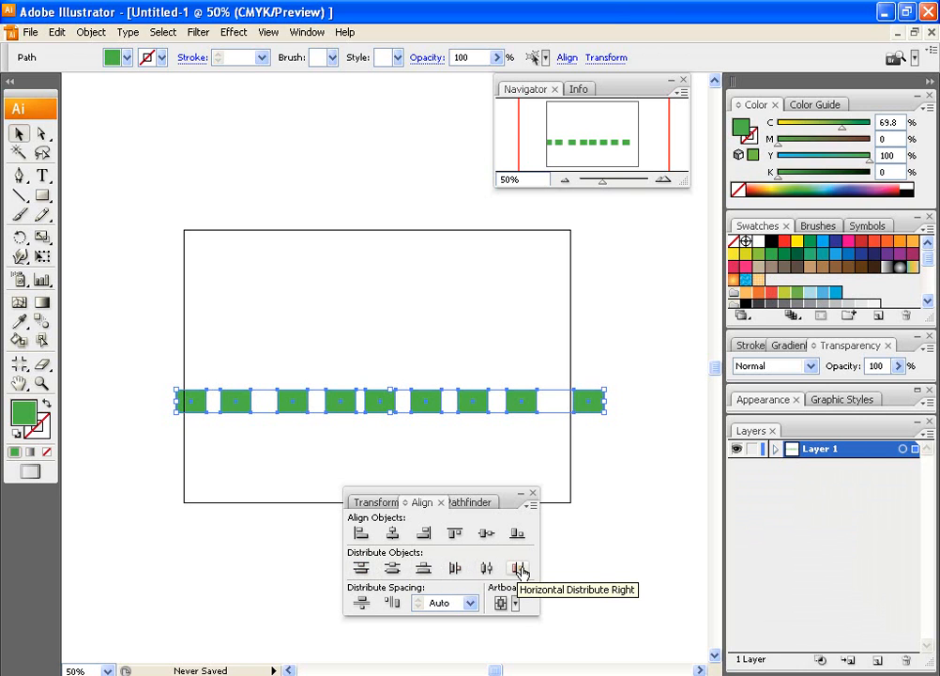
pyautogui.moveTo(509, 570)
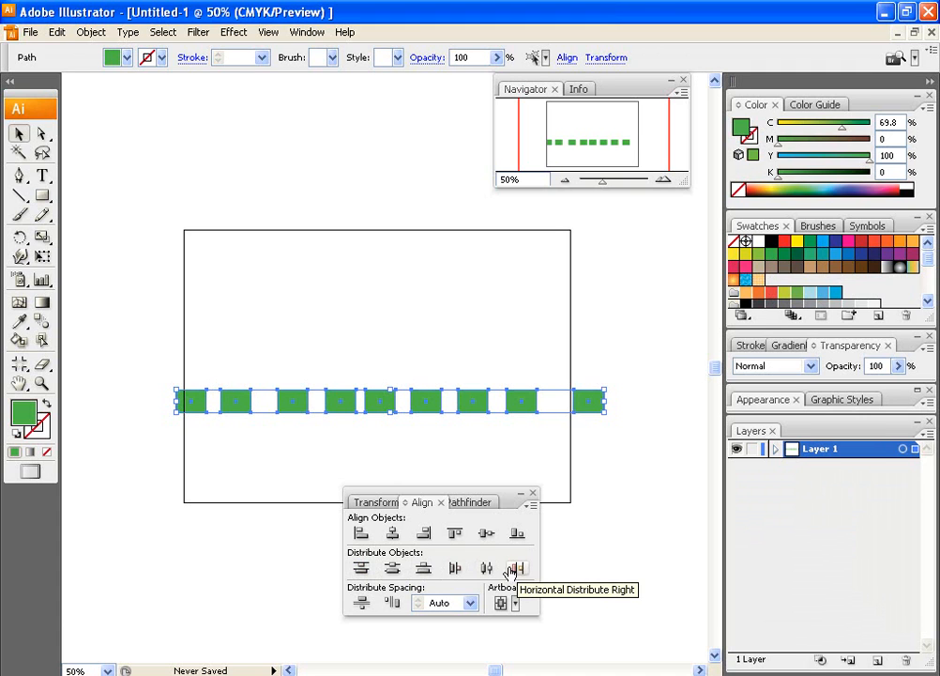
pyautogui.moveTo(487, 568)
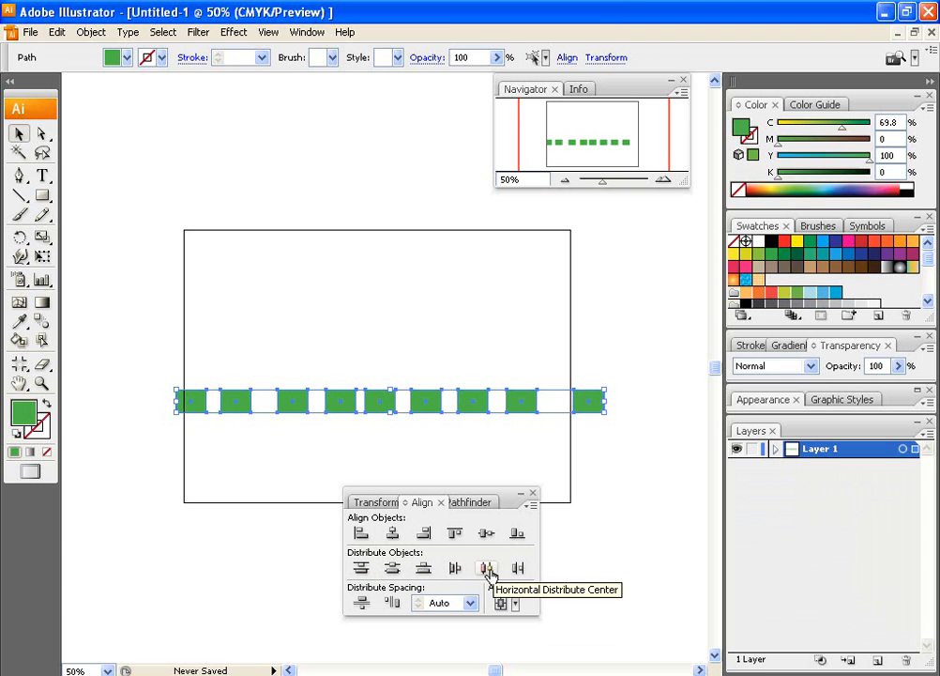
pyautogui.click(486, 566)
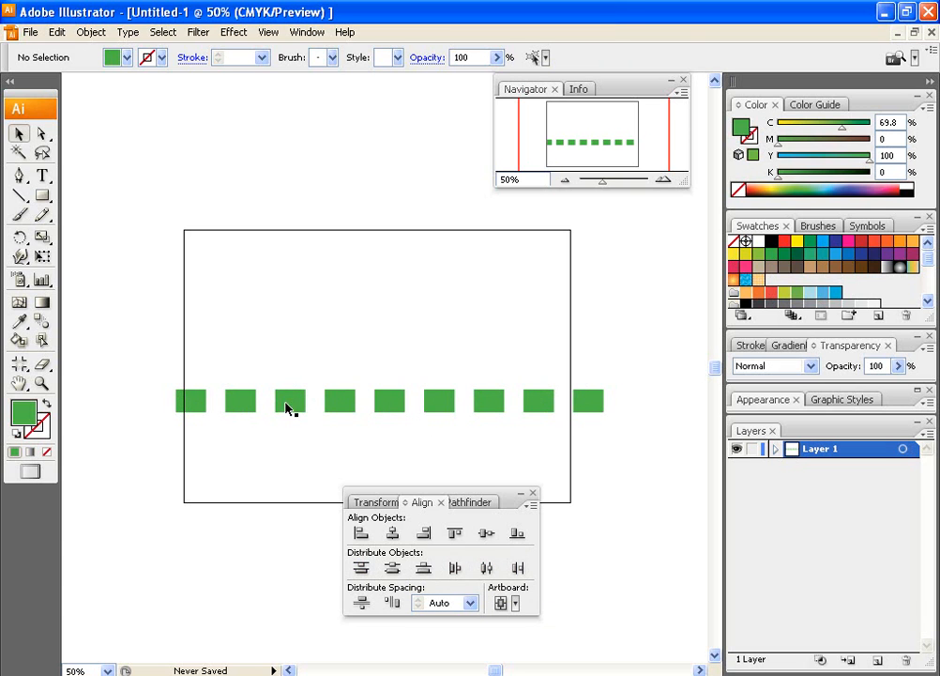
pyautogui.moveTo(420, 404)
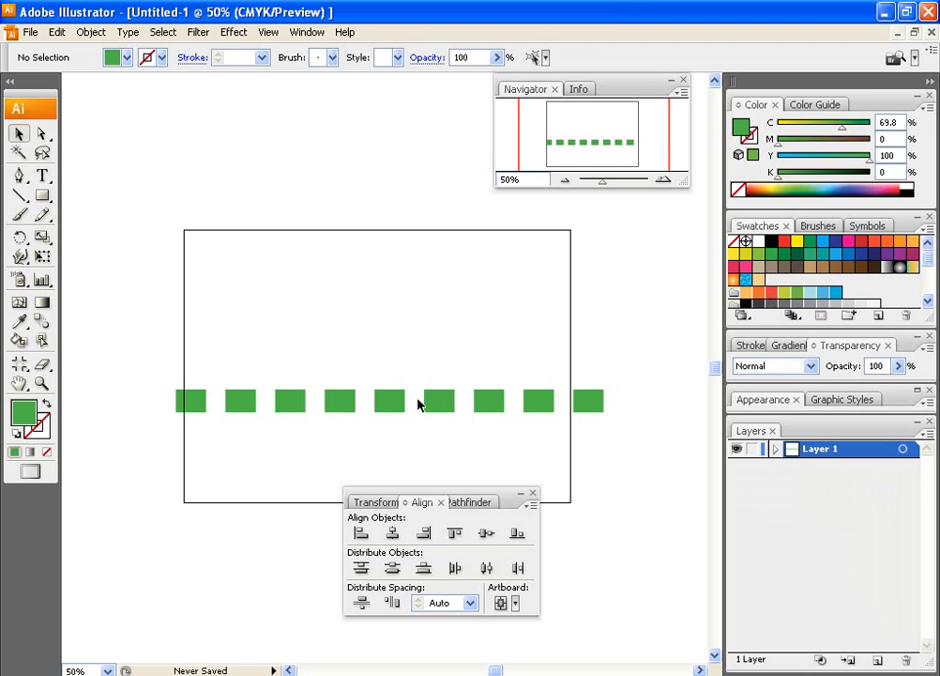
pyautogui.moveTo(163, 364)
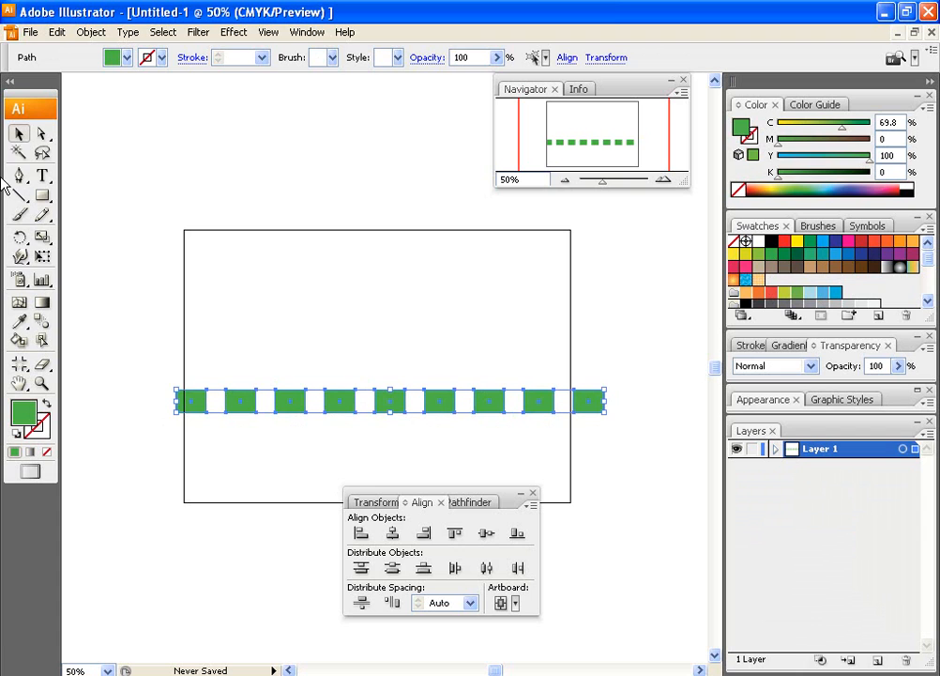
pyautogui.moveTo(19, 135)
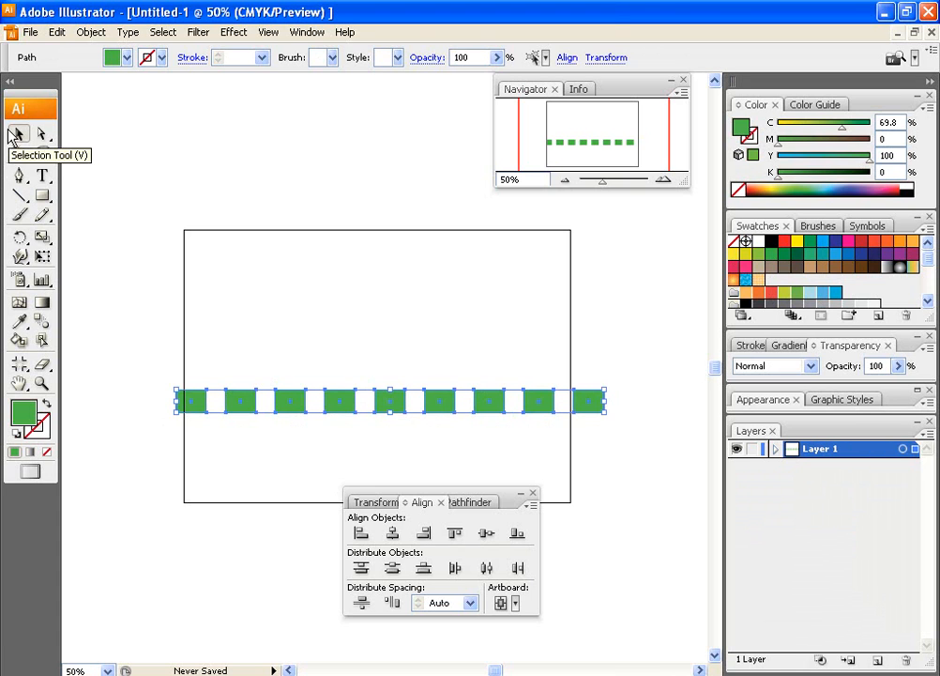
pyautogui.moveTo(117, 212)
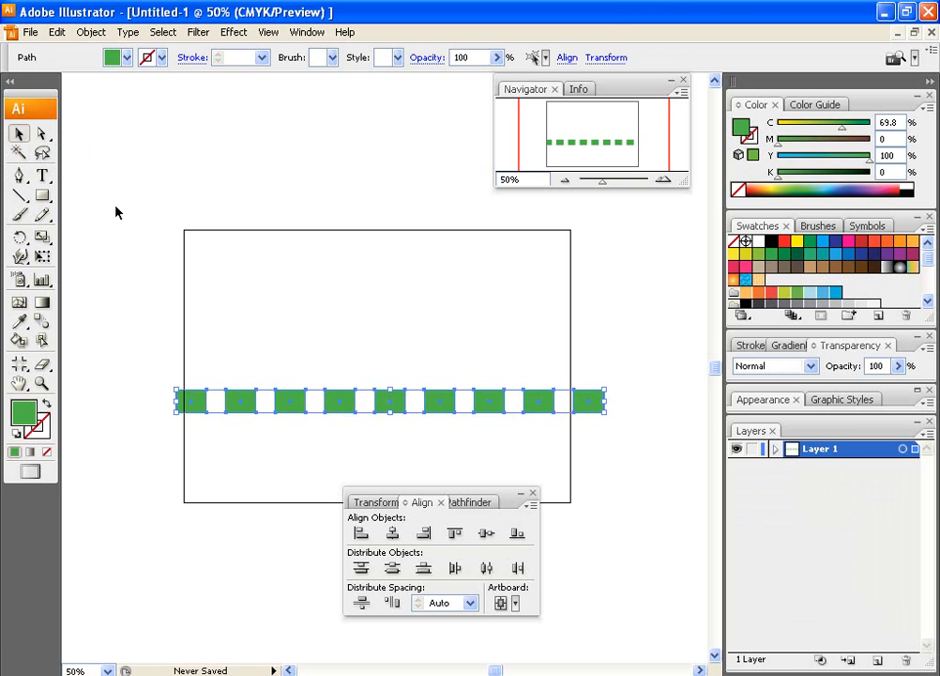